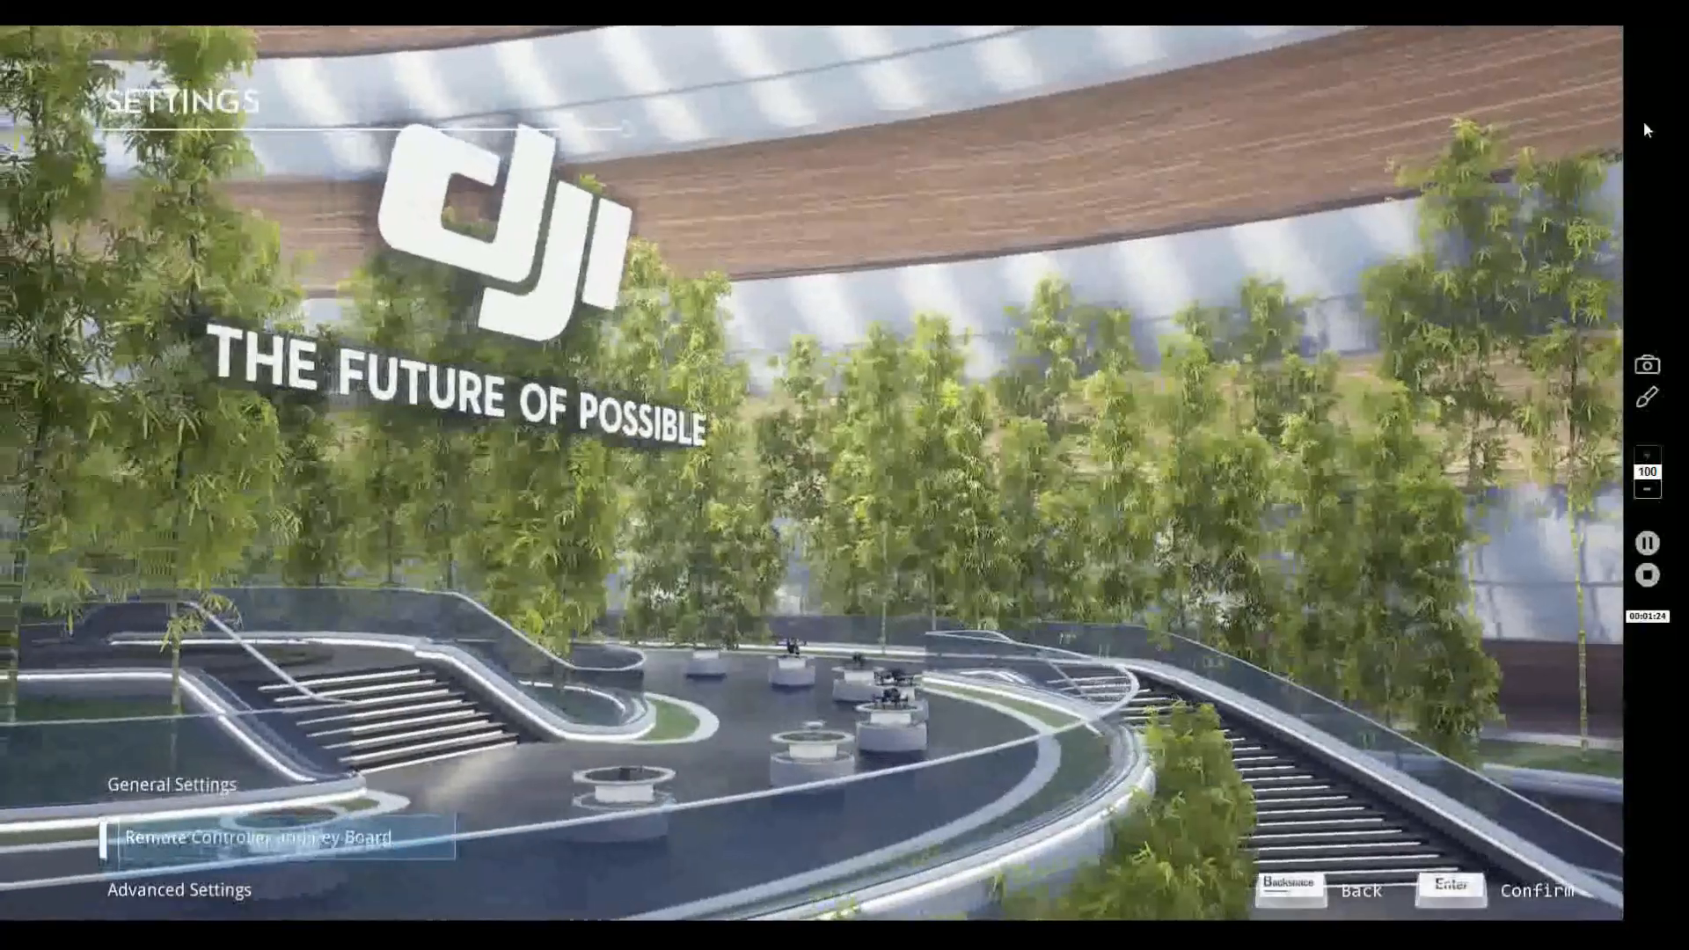
Step: Review the Remote Controller/Keyboard key bindings in Settings and return to the main menu
click(257, 838)
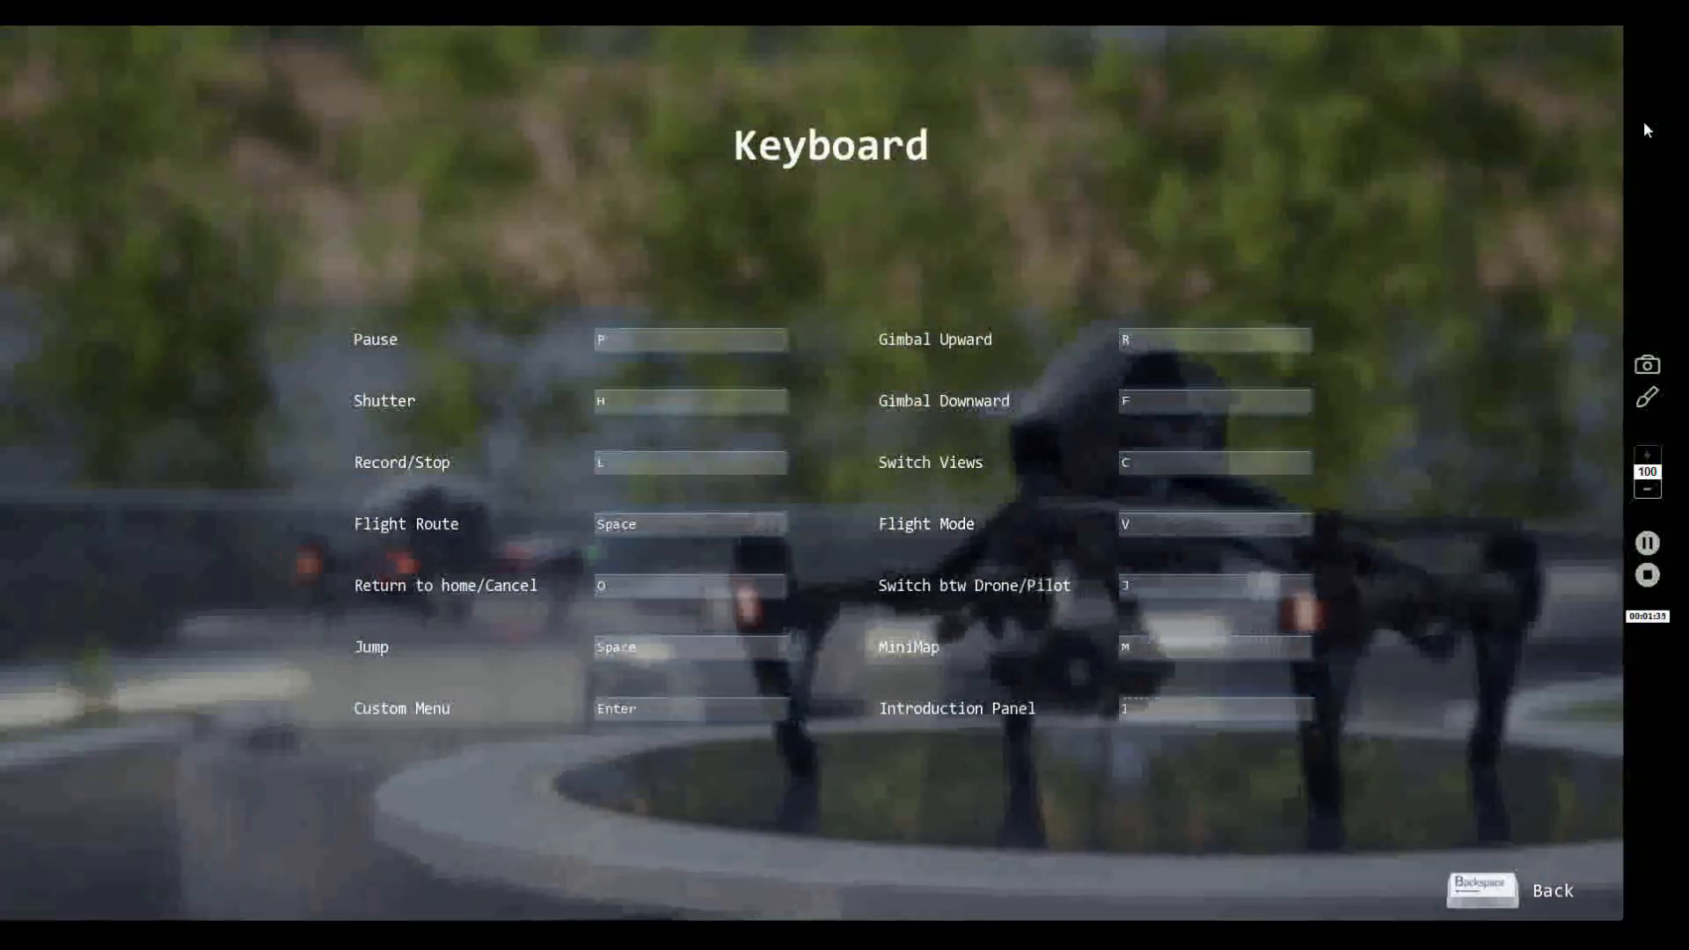
click(1479, 888)
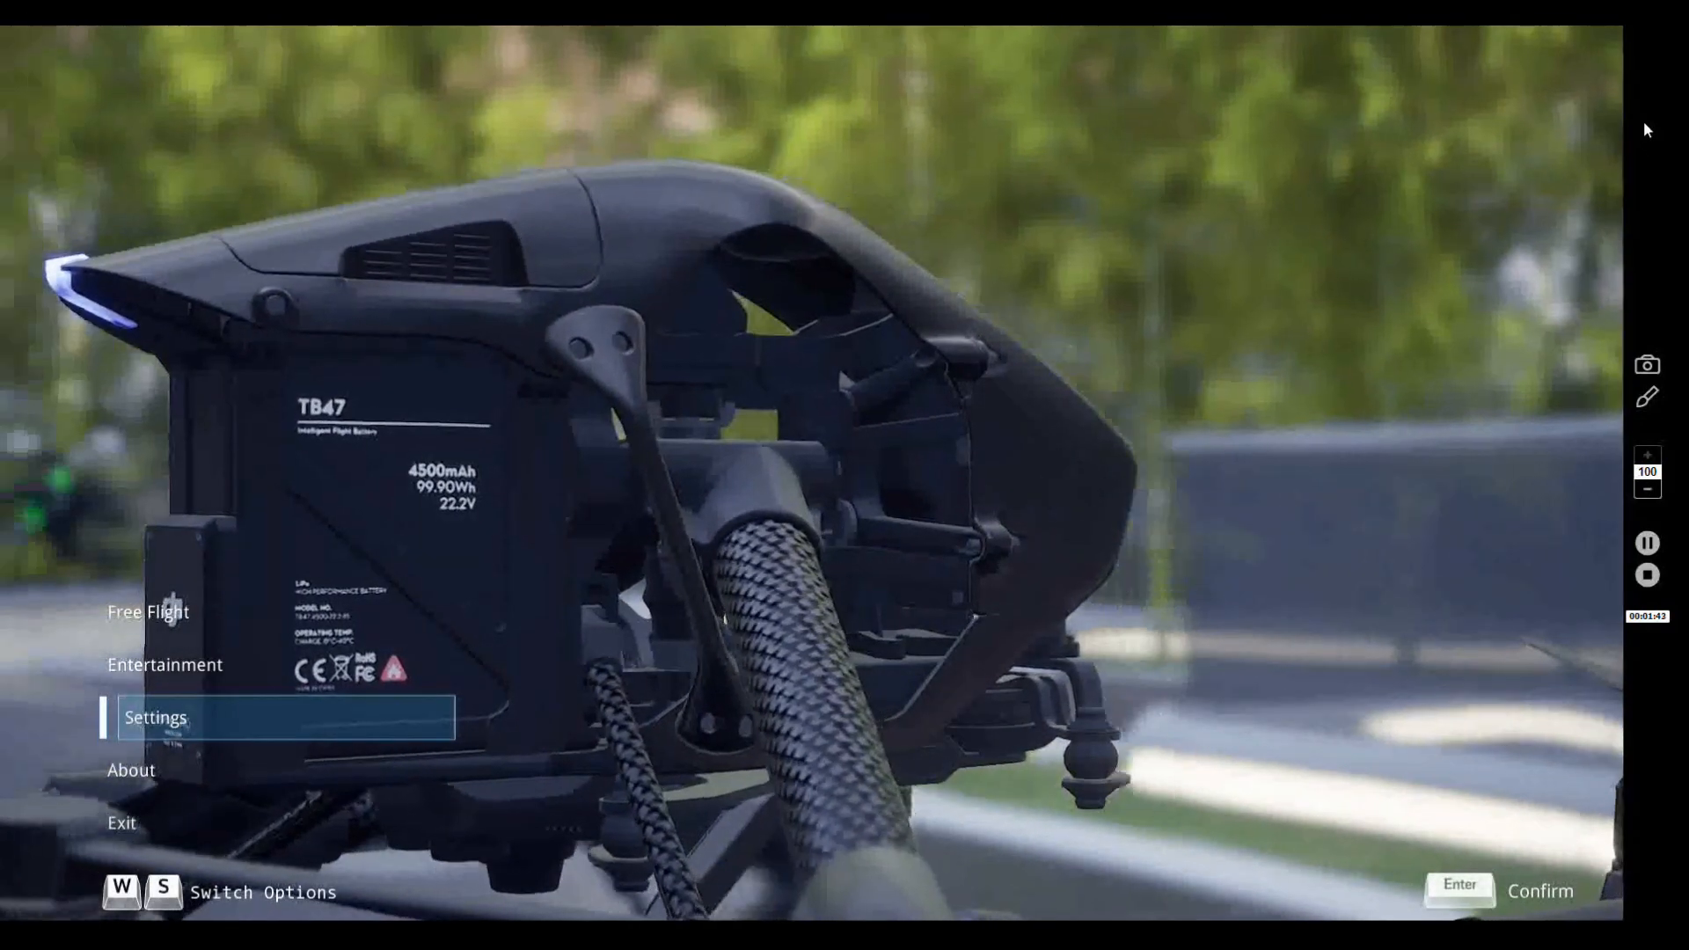
Step: Choose Free Flight to reach the drone showcase starting with the Phantom 4 Pro
key(w)
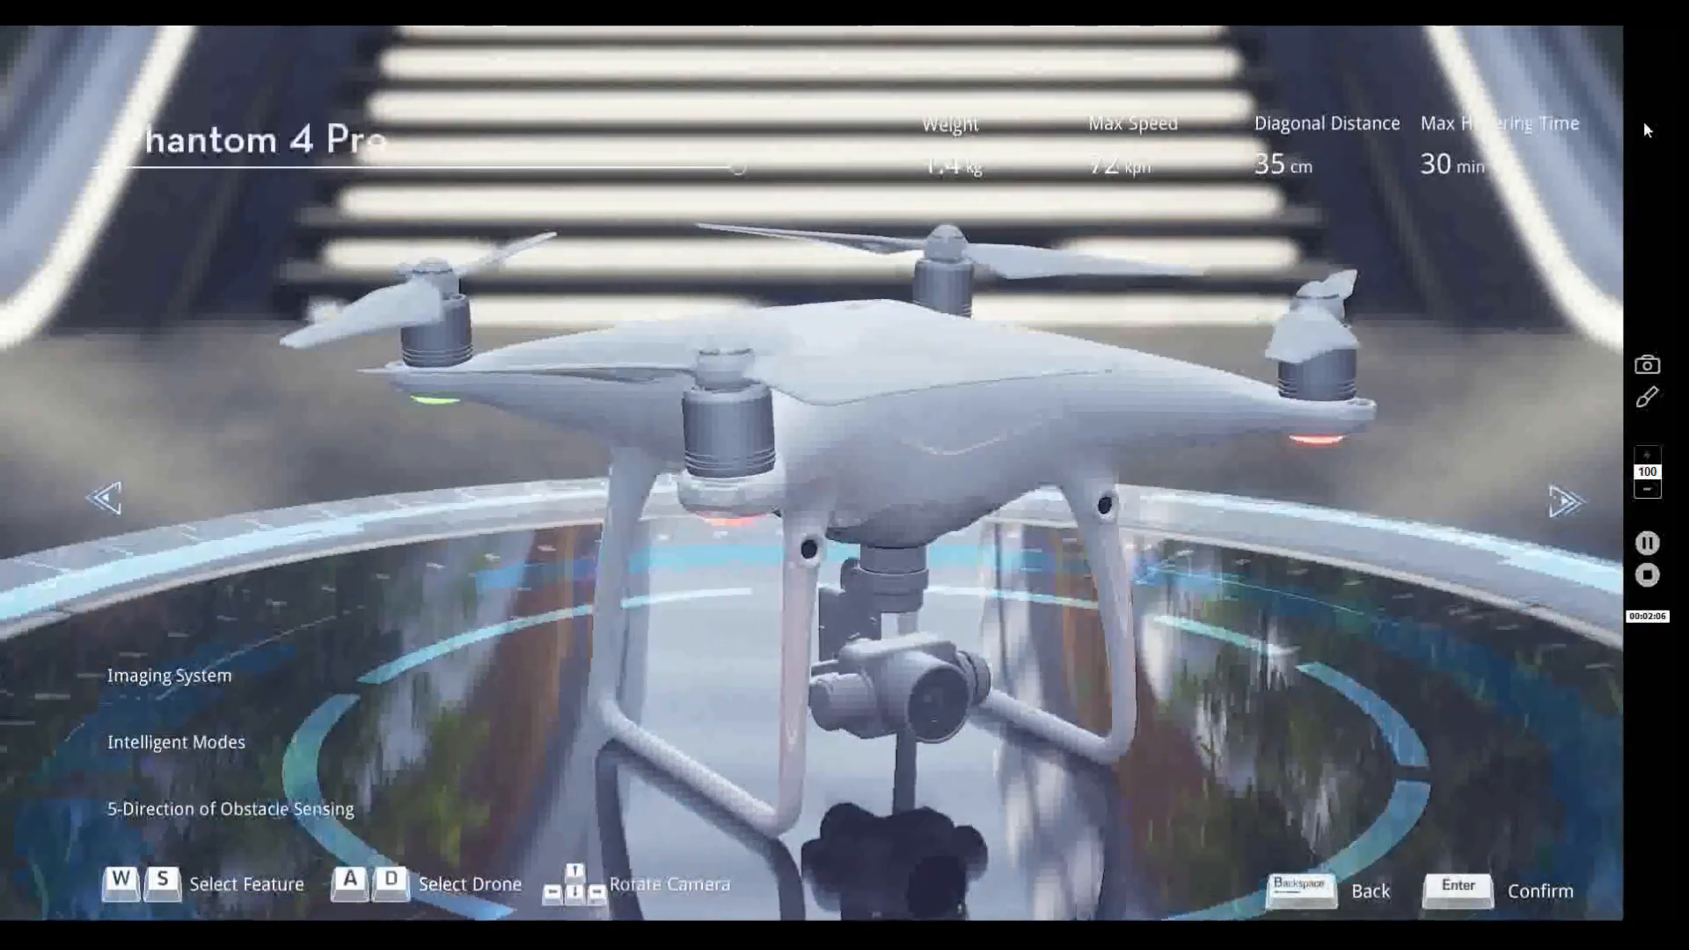
Step: Cycle forward two drones past the Phantom 4 Pro in the selection lineup
key(d)
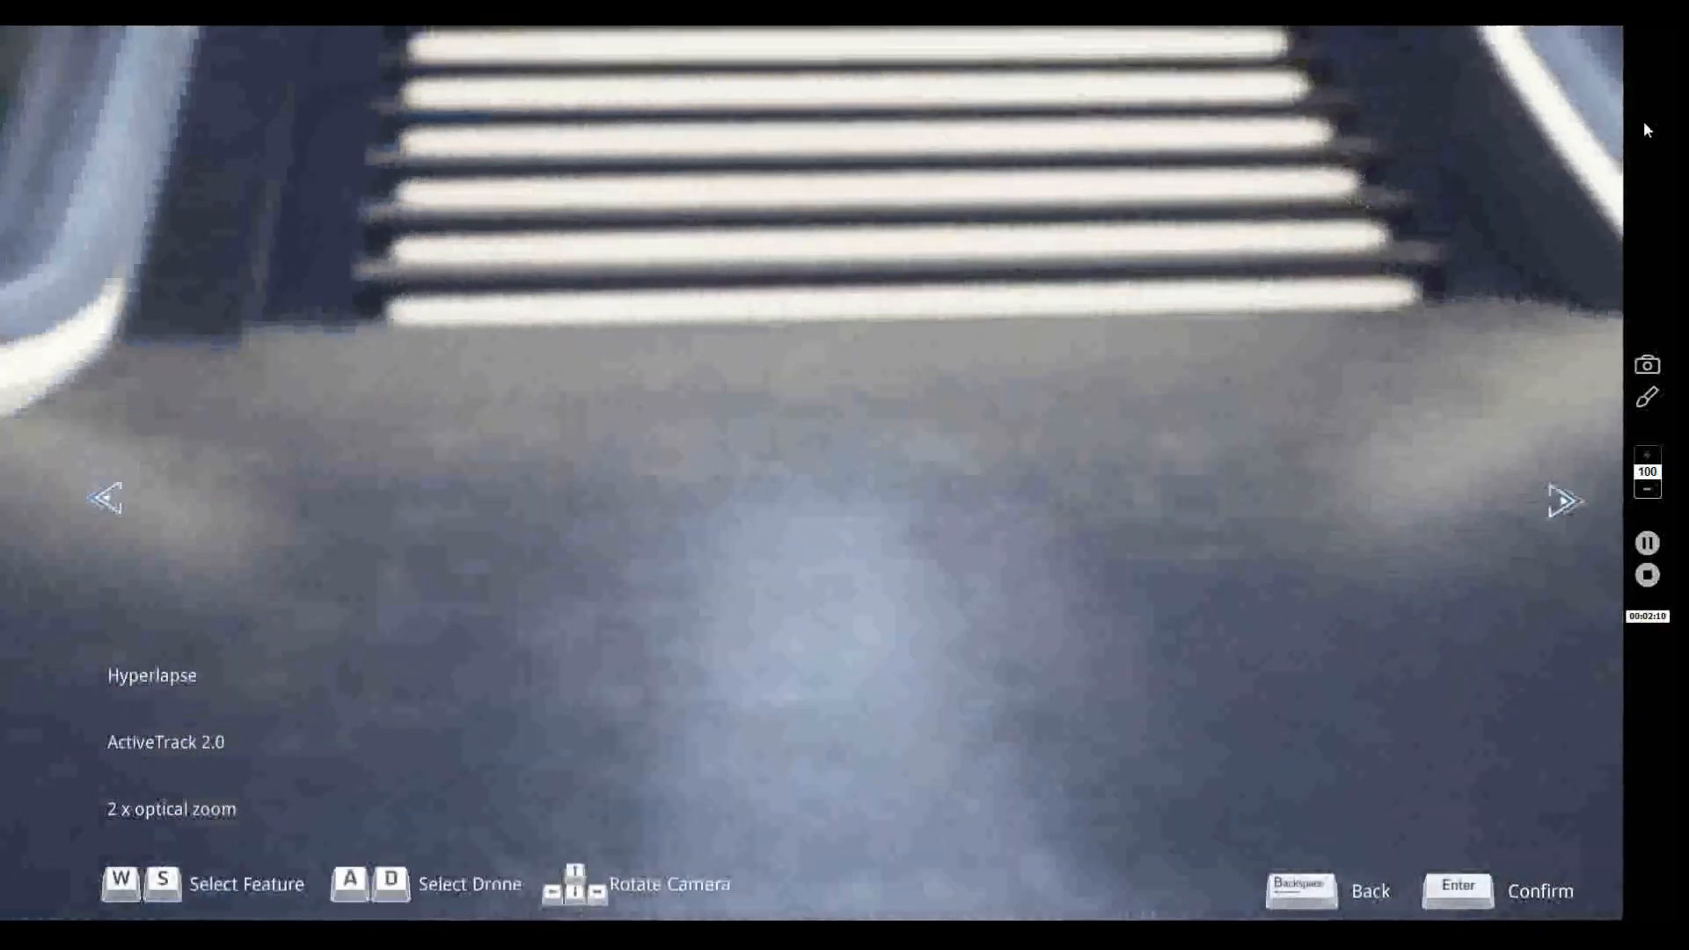
key(d)
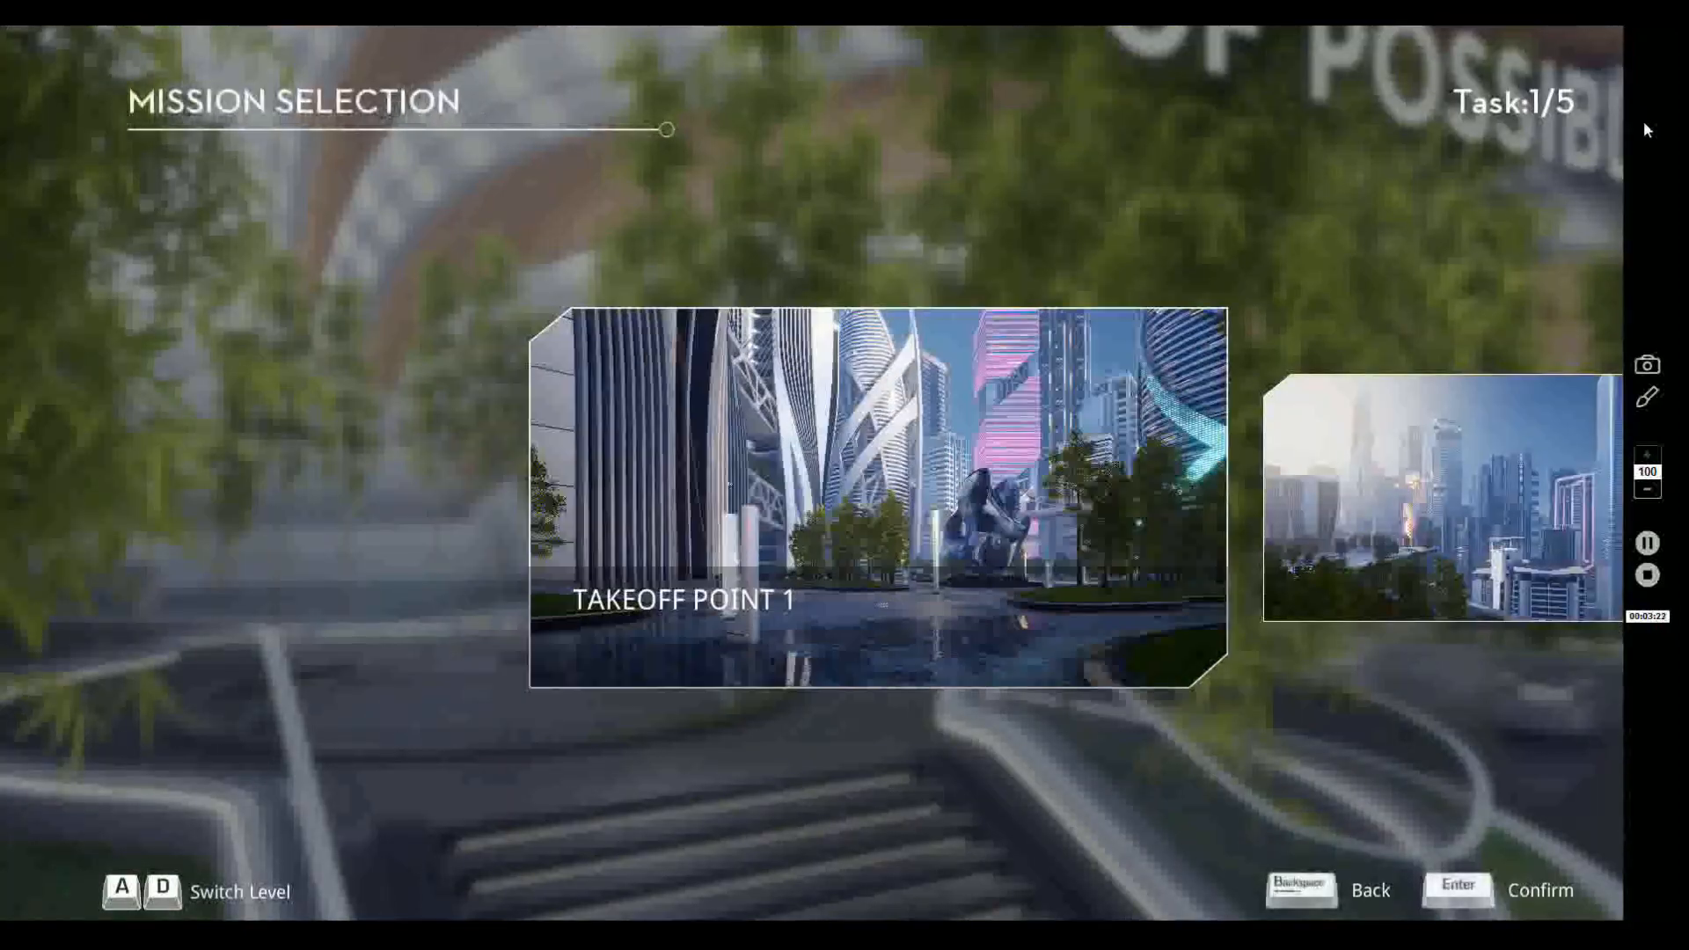
Step: Move the mission selection from Takeoff Point 1 to Takeoff Point 3 (task 3 of 5)
key(d)
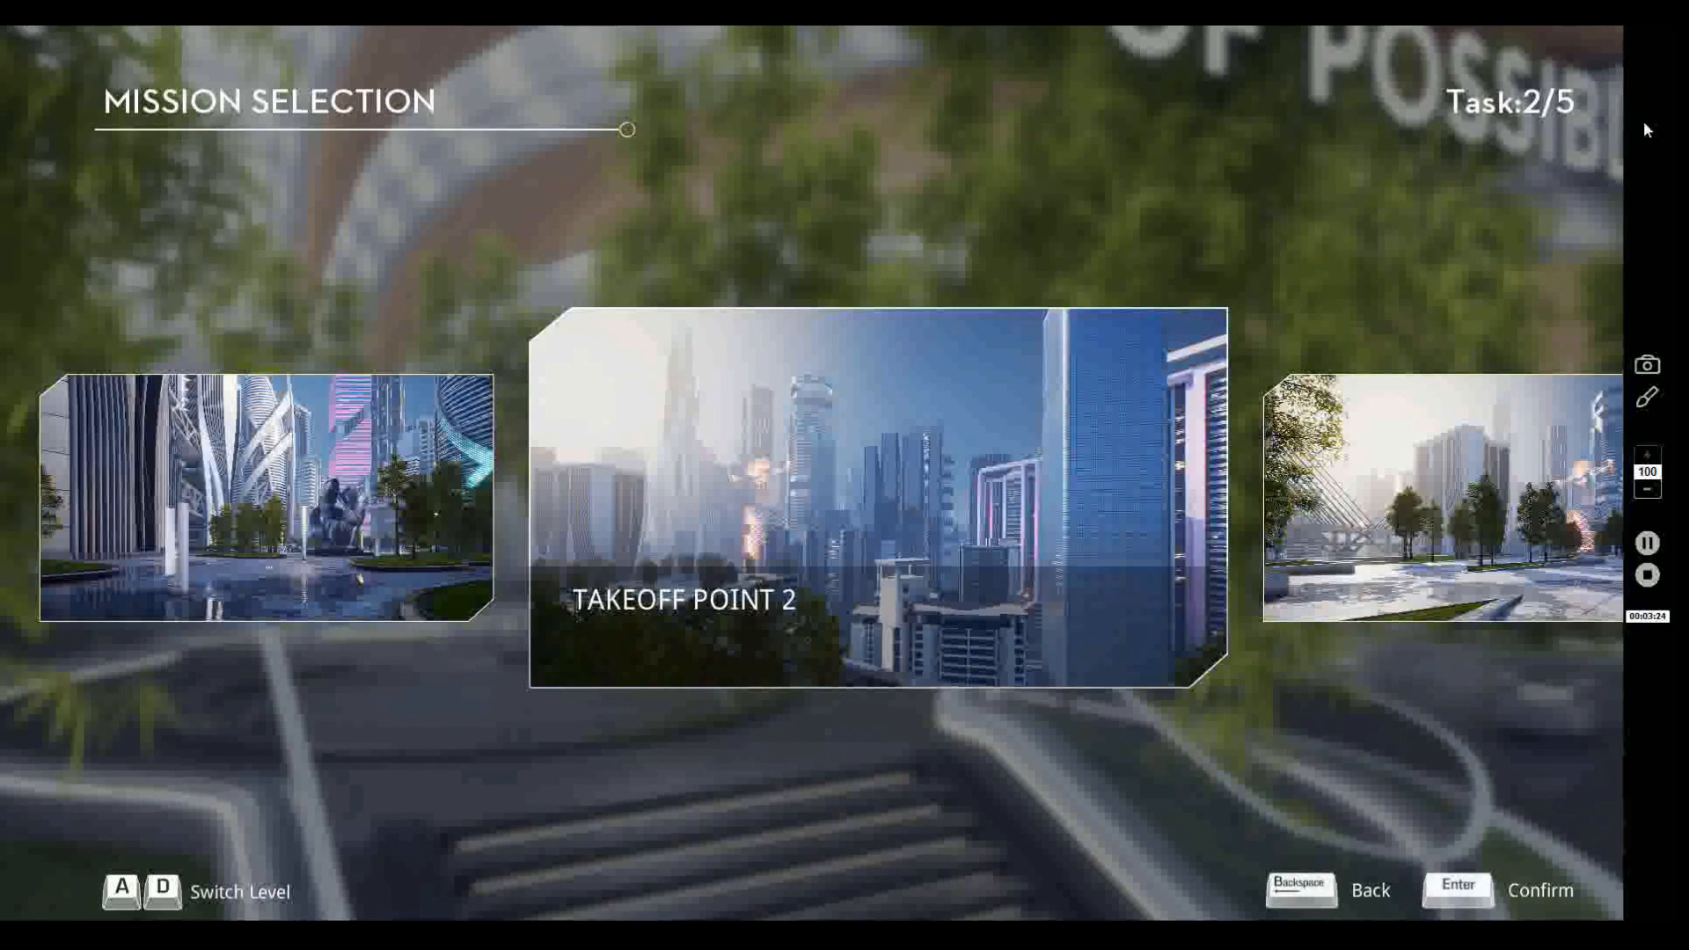
key(d)
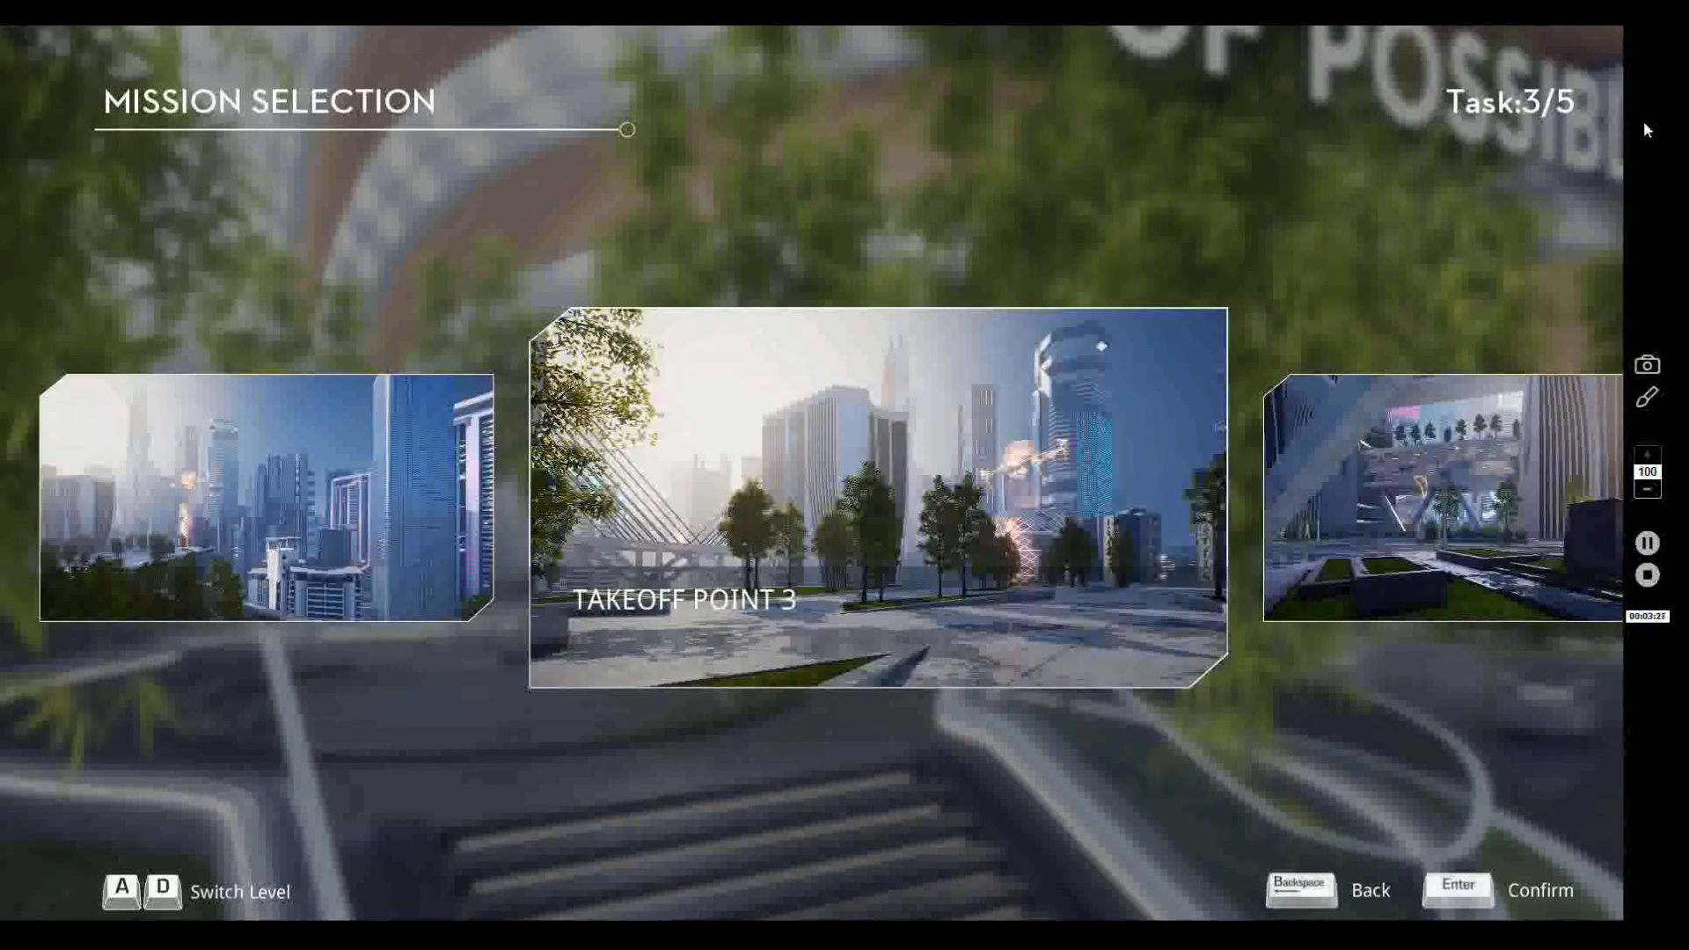